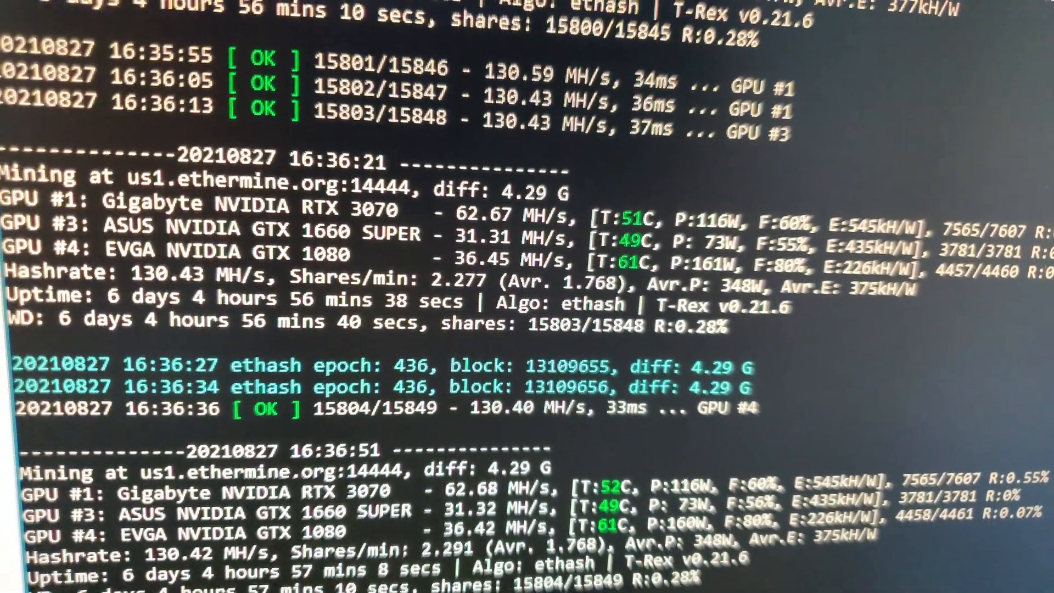
Insert a 0 entry after 925 in the --mclock list of the RVN-flypool batch file.
scroll("down", 3)
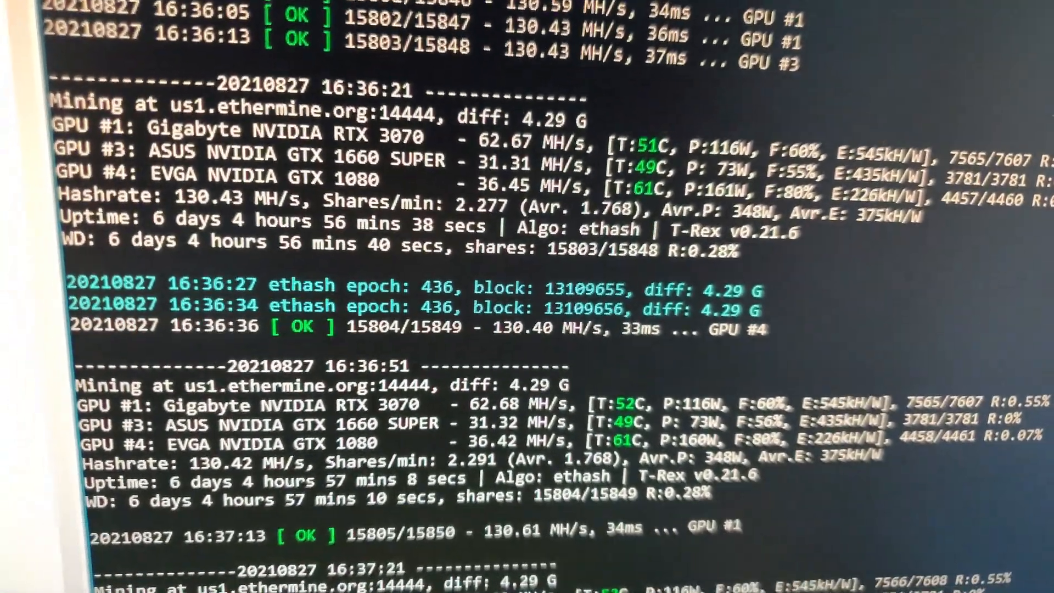
scroll("down", 3)
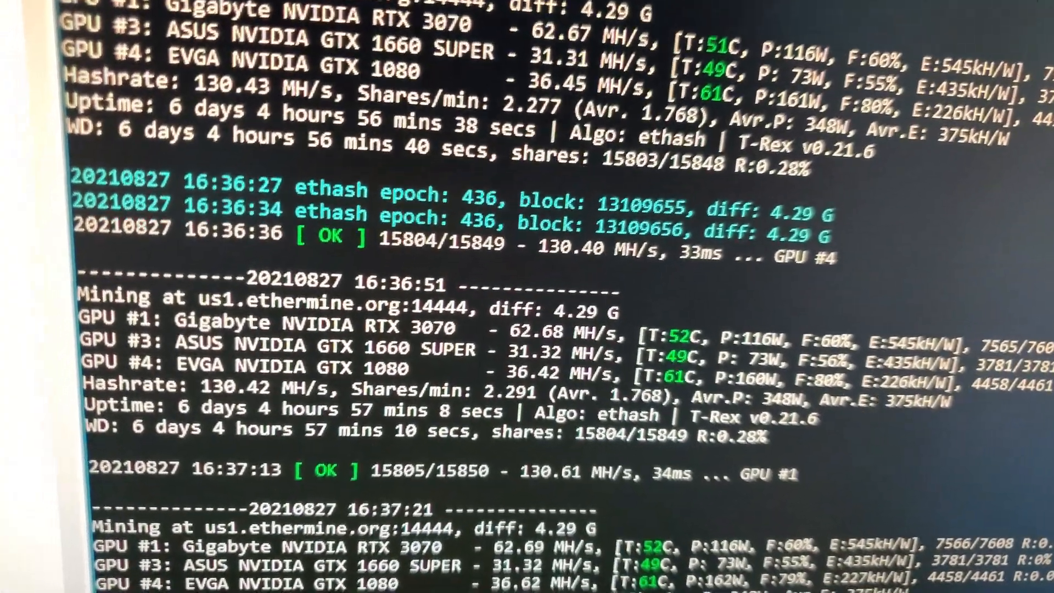
scroll("down", 3)
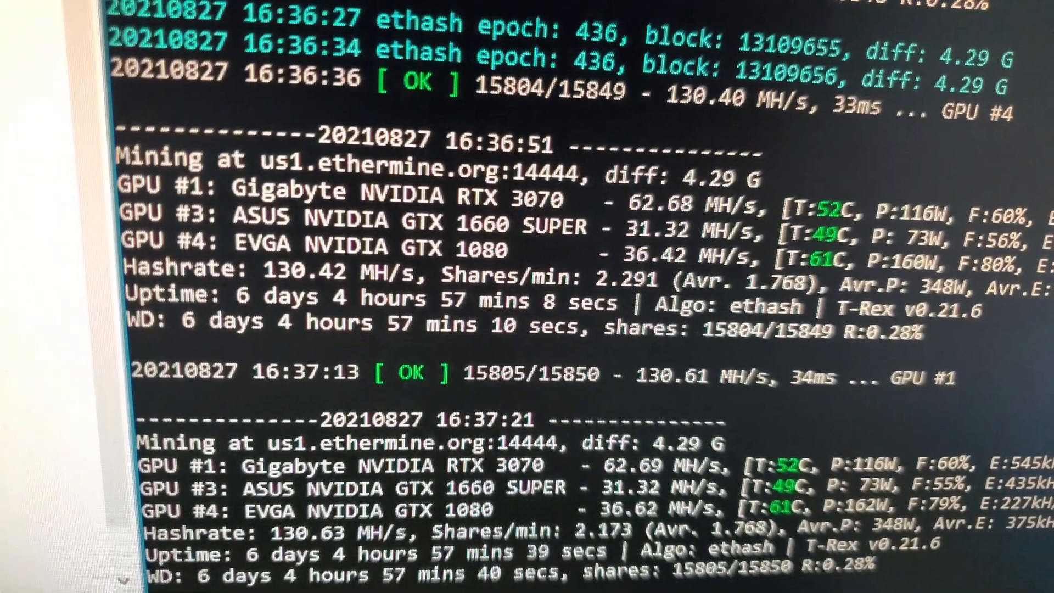
scroll("down", 3)
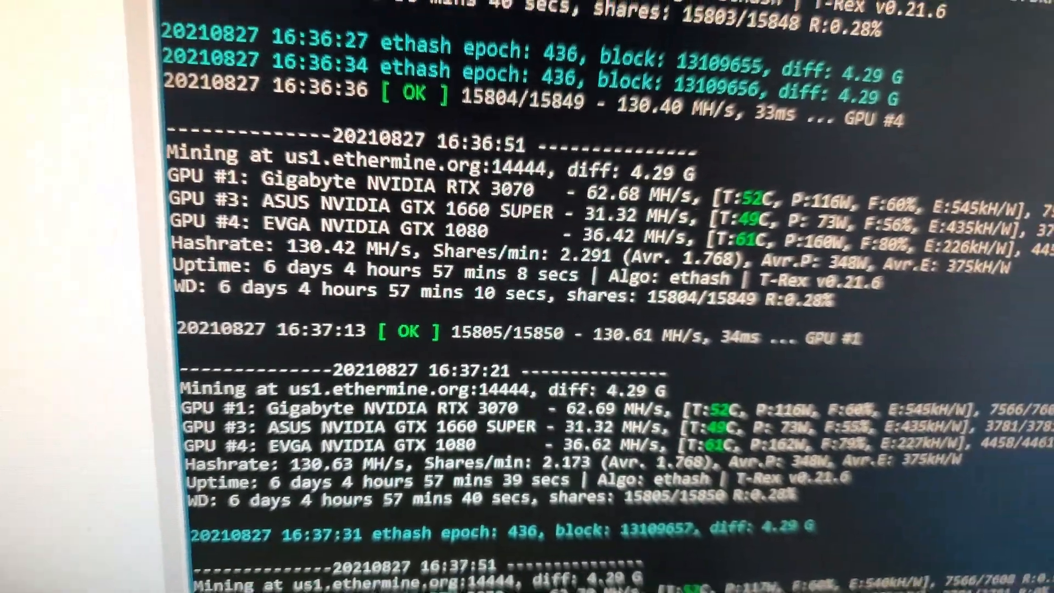
scroll("down", 3)
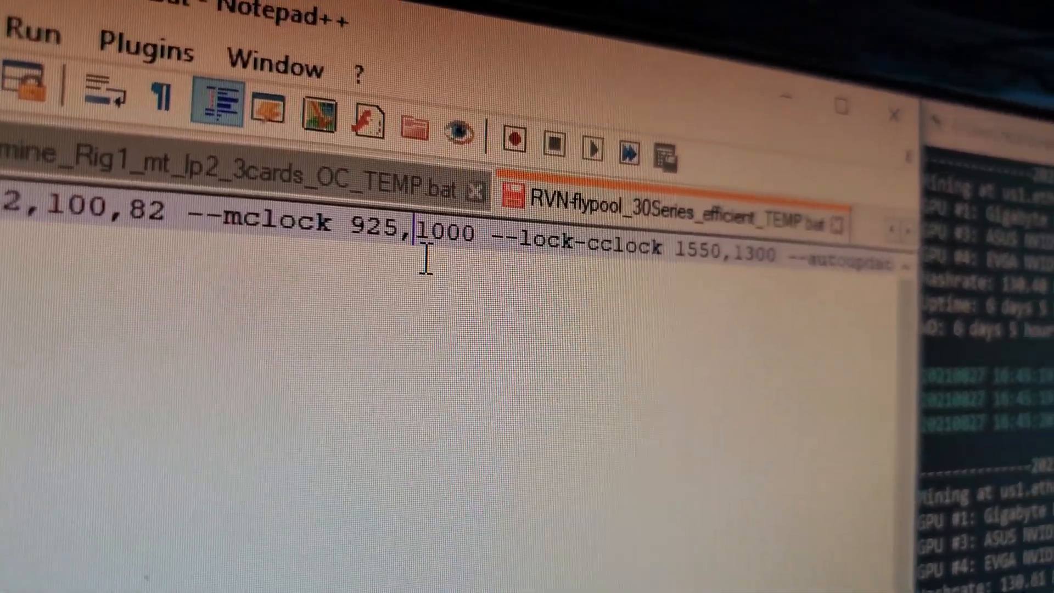
type("0")
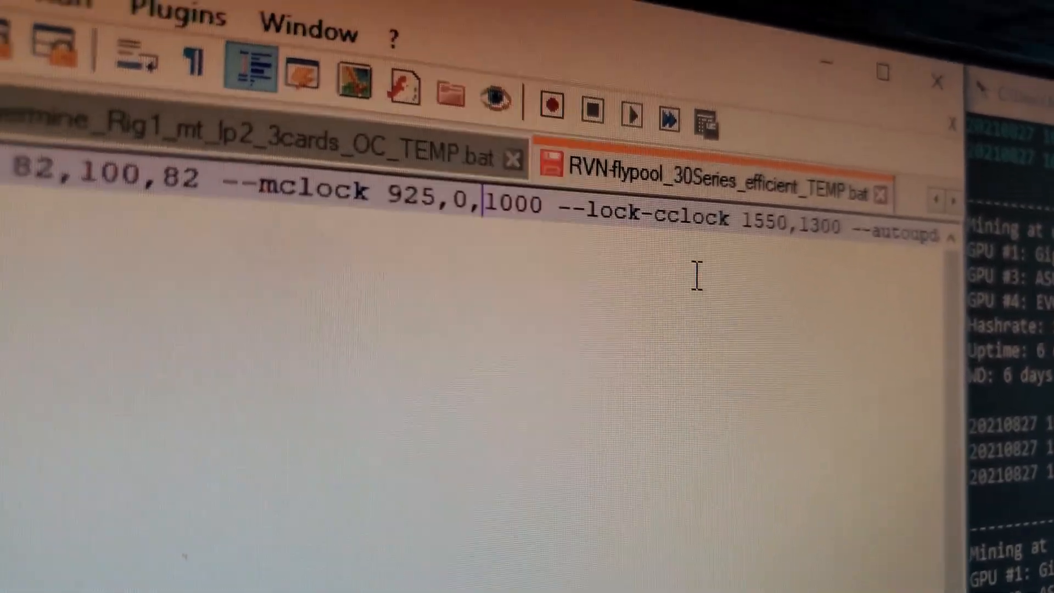
double_click(830, 175)
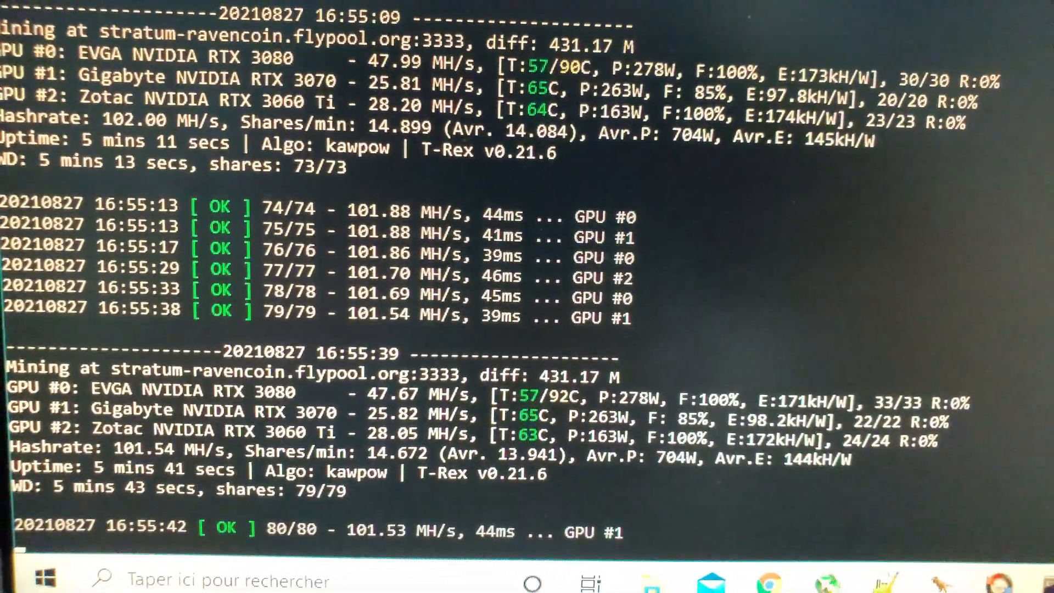
Scroll the kawpow console as the RTX 3070 settles near 31 MH/s at 148 W.
scroll("down", 3)
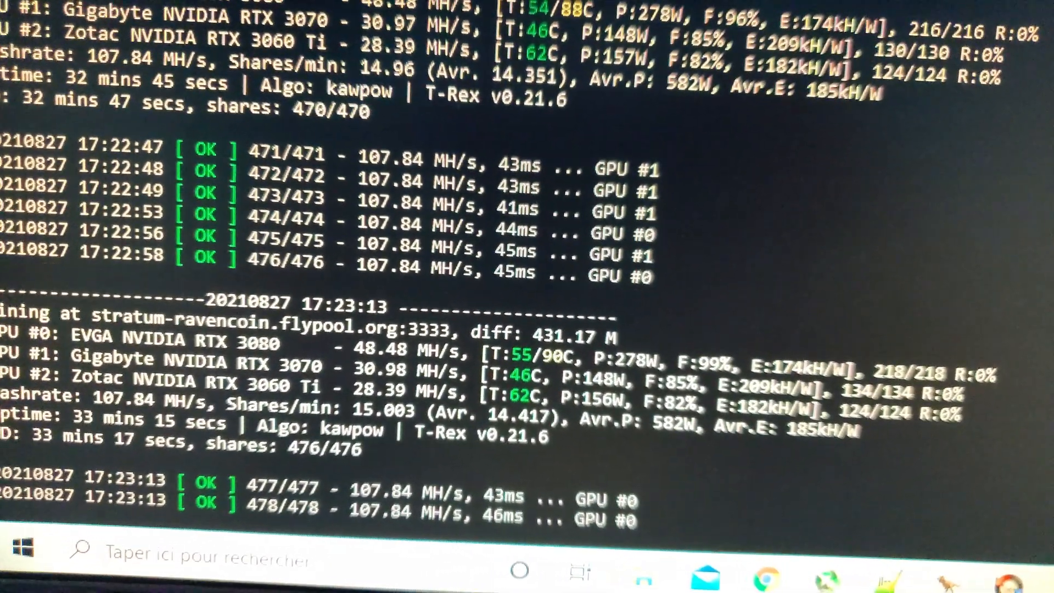
scroll("down", 3)
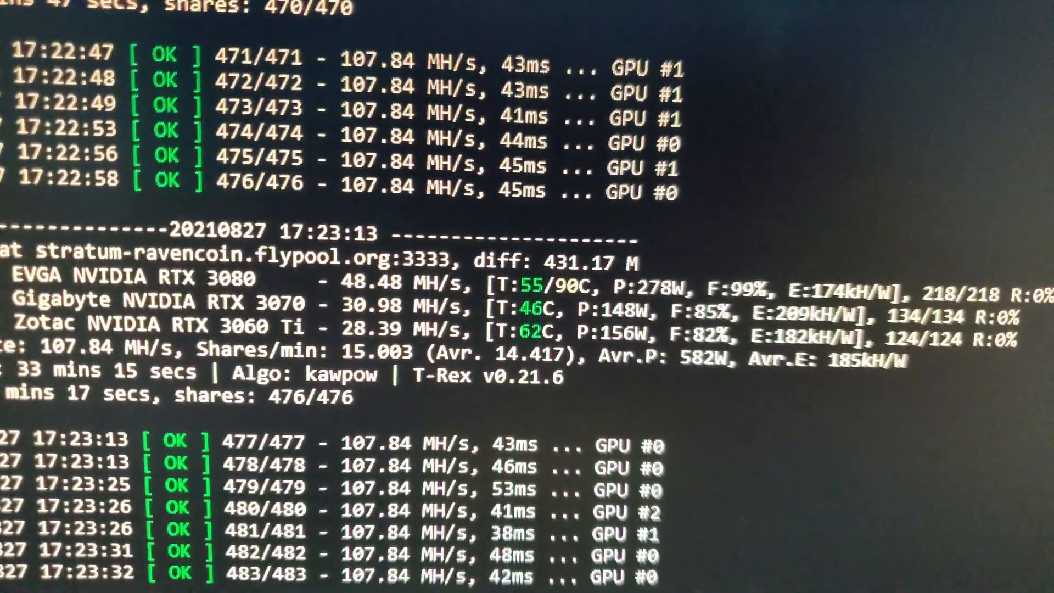
scroll("down", 3)
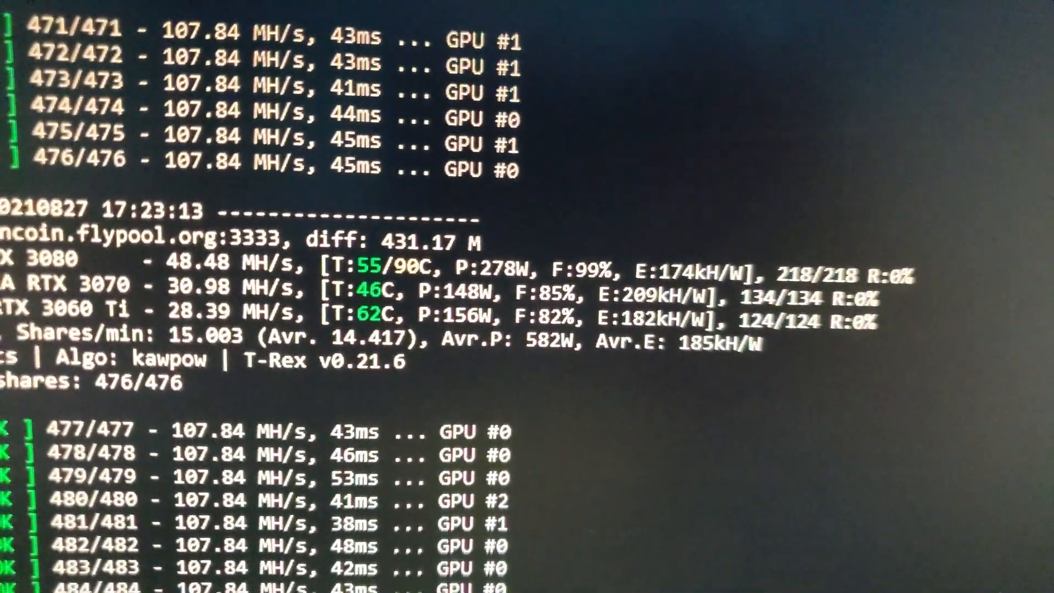